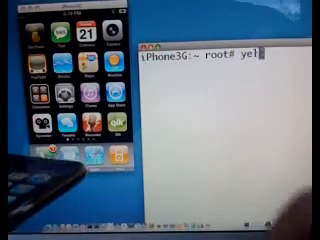
pyautogui.write('lows')
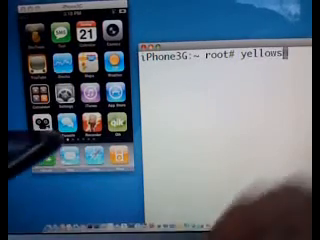